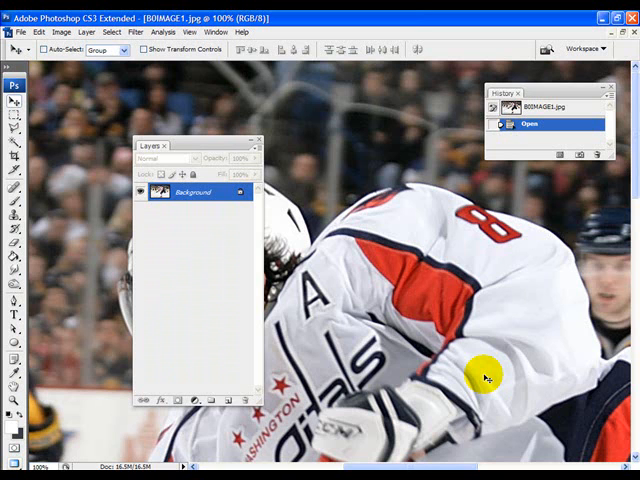
mouse_move(489, 381)
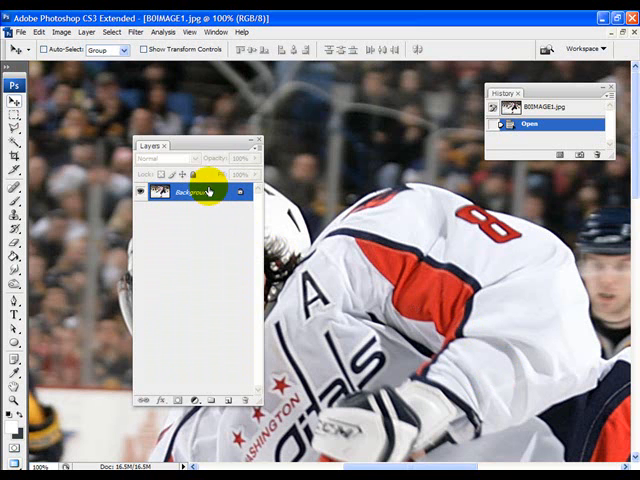
mouse_move(597, 238)
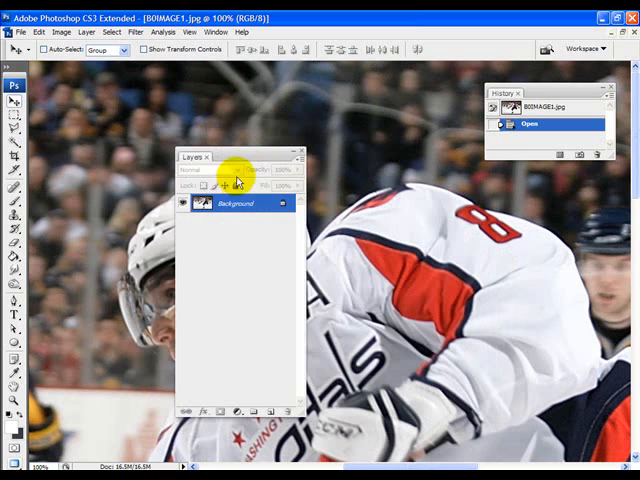
Convert the locked Background into an editable Layer 0 via Layer From Background
right_click(230, 211)
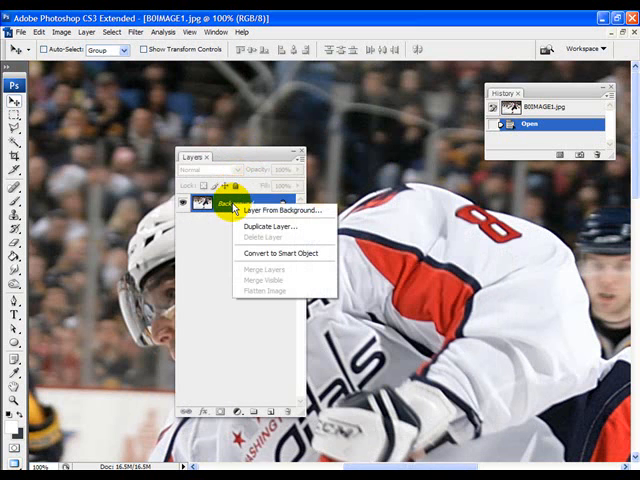
left_click(284, 209)
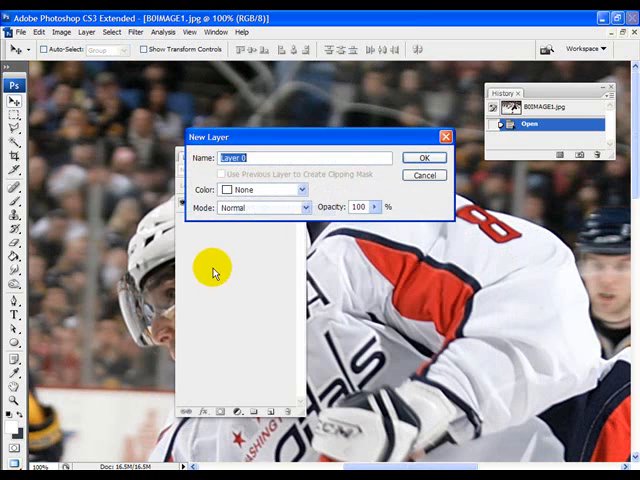
left_click(424, 157)
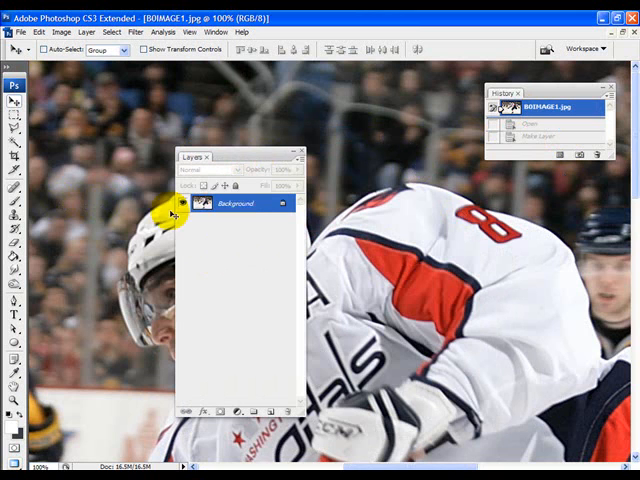
mouse_move(17, 120)
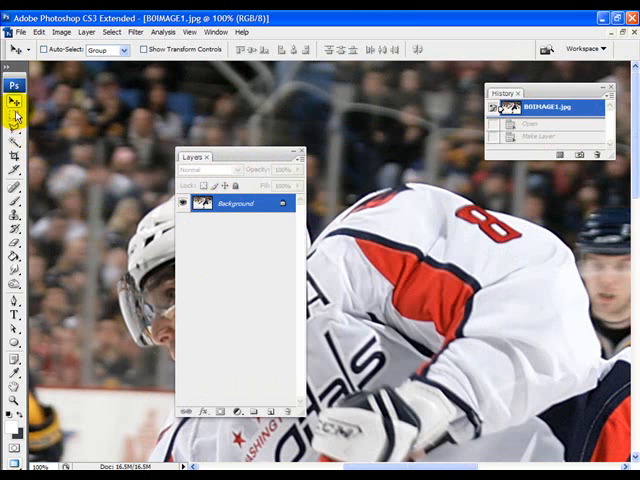
Clear a straight-edged patch of crowd with the Polygonal Lasso
left_click(13, 111)
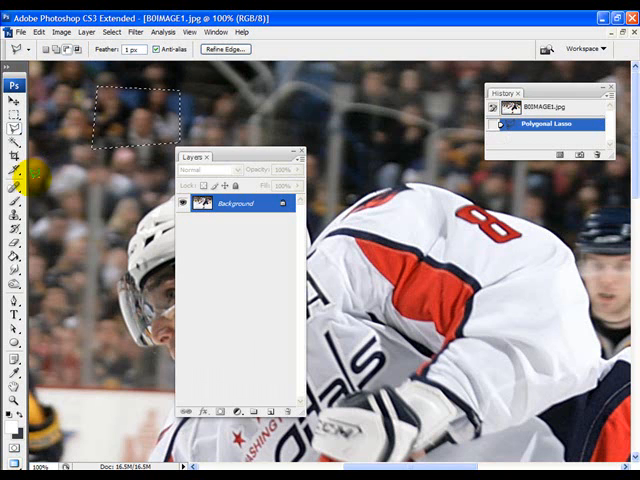
key("Delete")
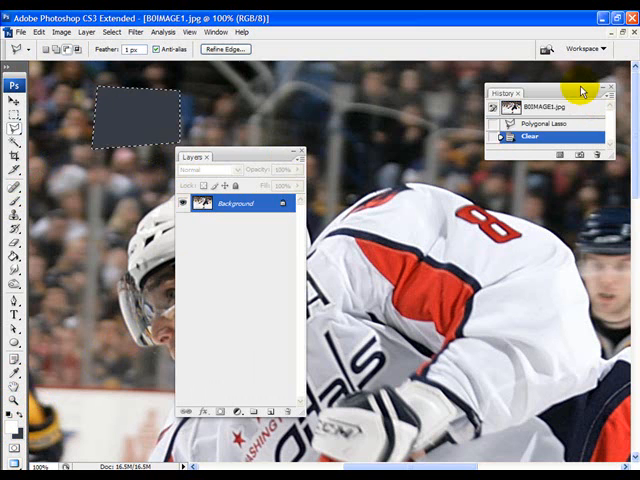
right_click(233, 204)
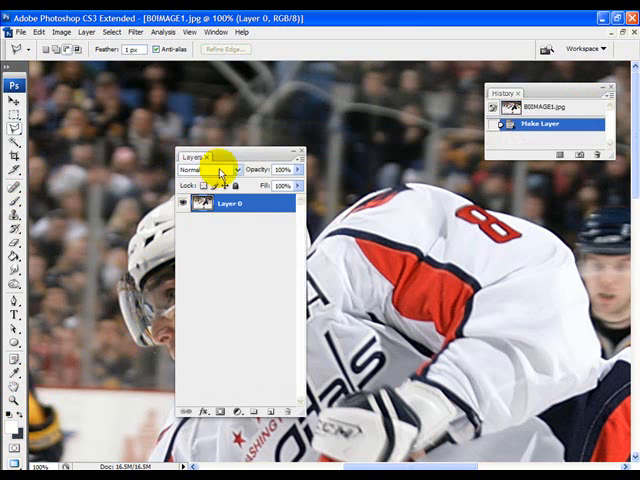
Switch to the Pen tool and zoom in closely on the player's outline
left_click(215, 156)
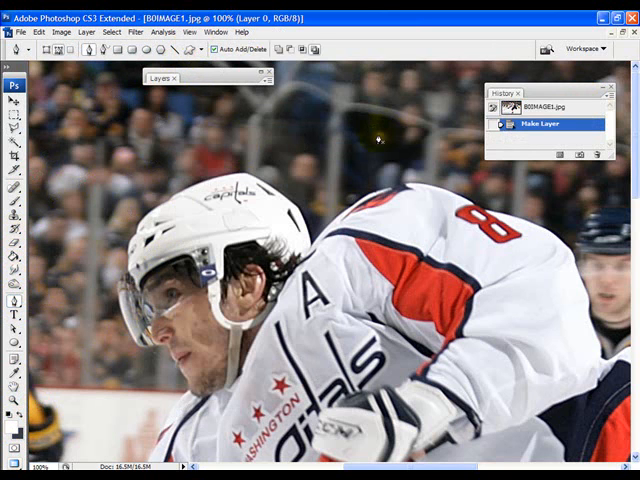
mouse_move(210, 33)
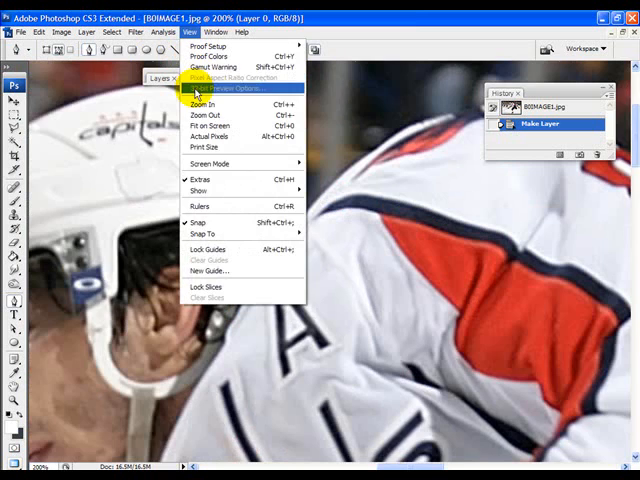
left_click(204, 104)
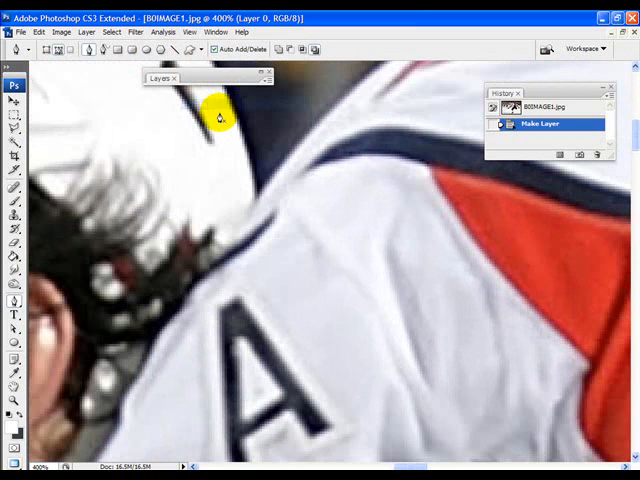
mouse_move(252, 202)
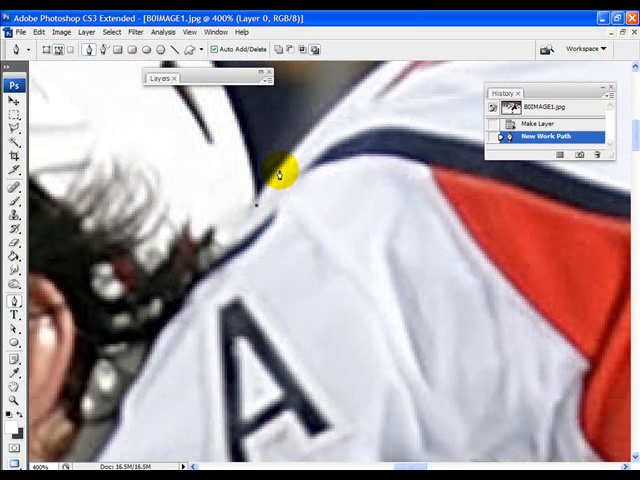
Place two anchor points along the top edge of the player's shoulder
left_click(300, 150)
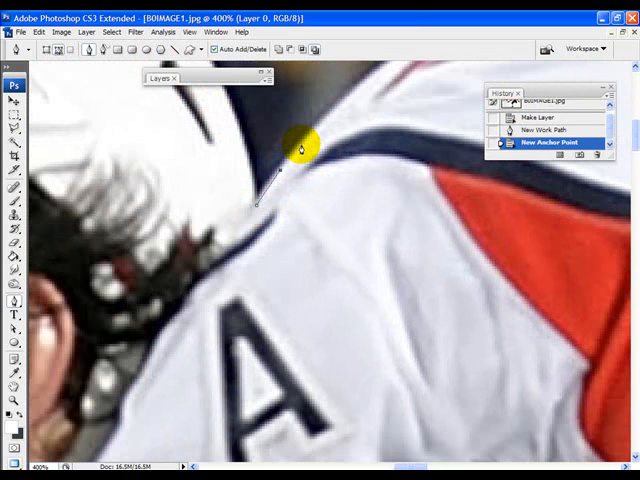
left_click(338, 116)
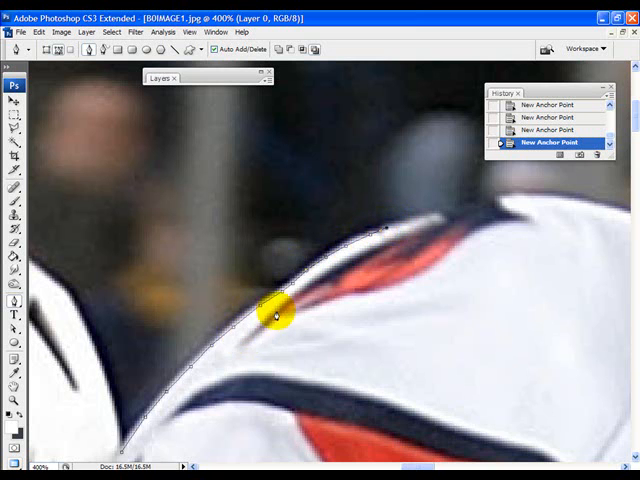
mouse_move(178, 243)
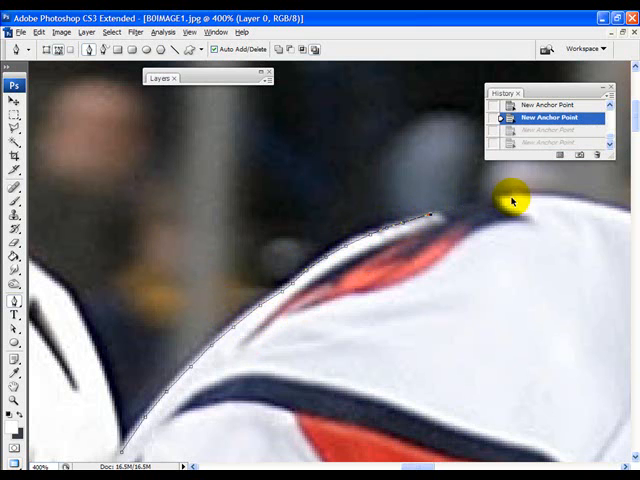
Add anchors along the shoulder top and upper back, past the number 8
left_click(467, 205)
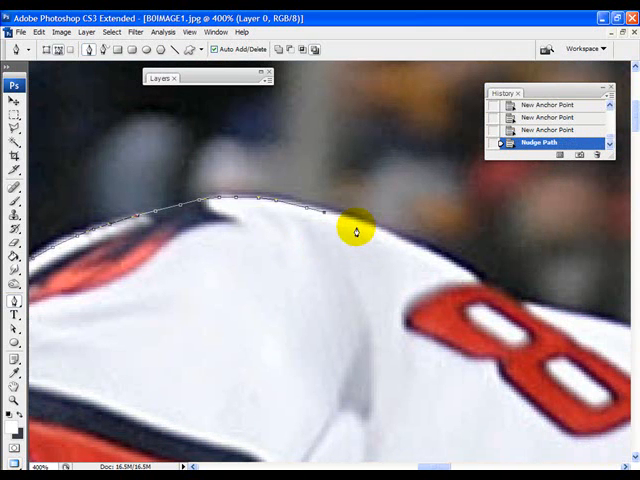
left_click(358, 229)
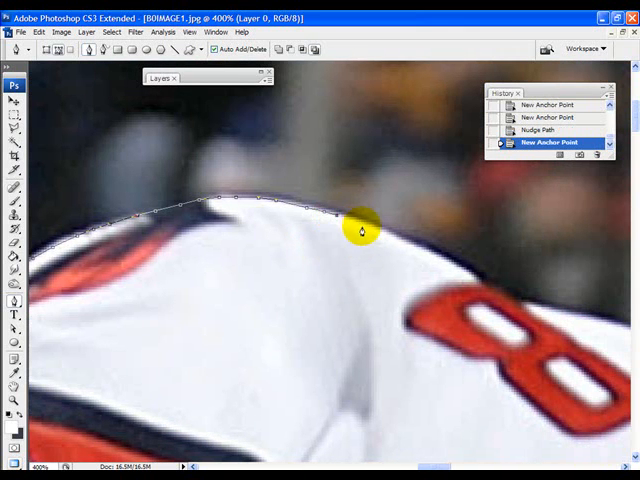
left_click(400, 250)
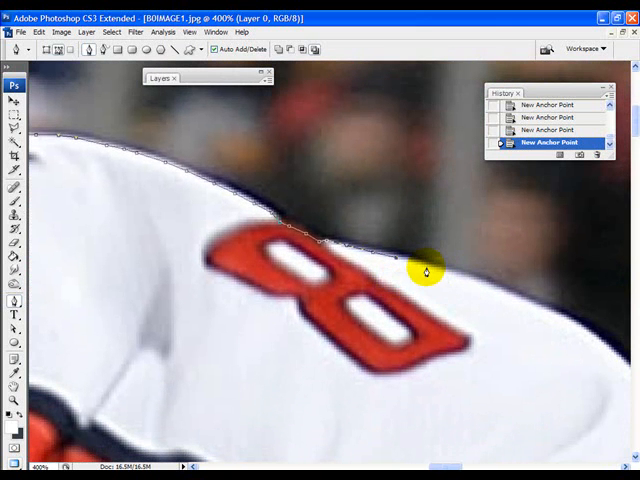
mouse_move(463, 283)
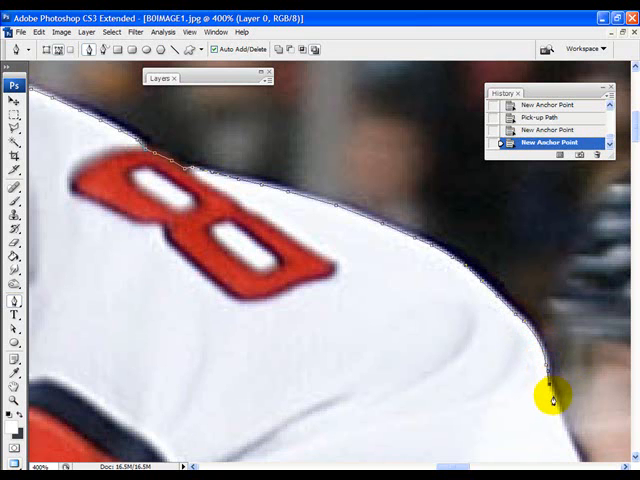
left_click(556, 395)
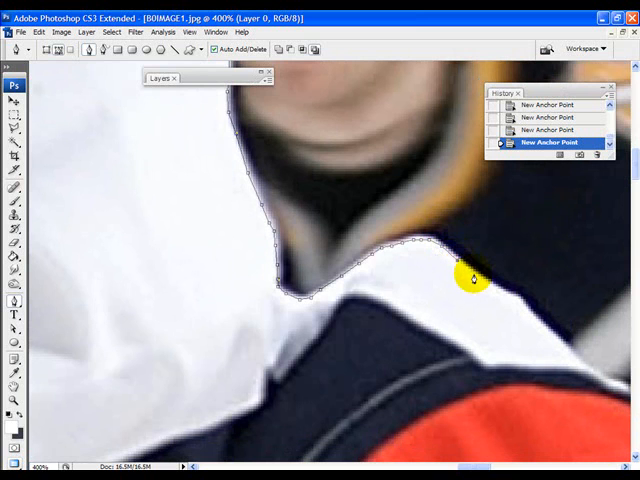
mouse_move(501, 298)
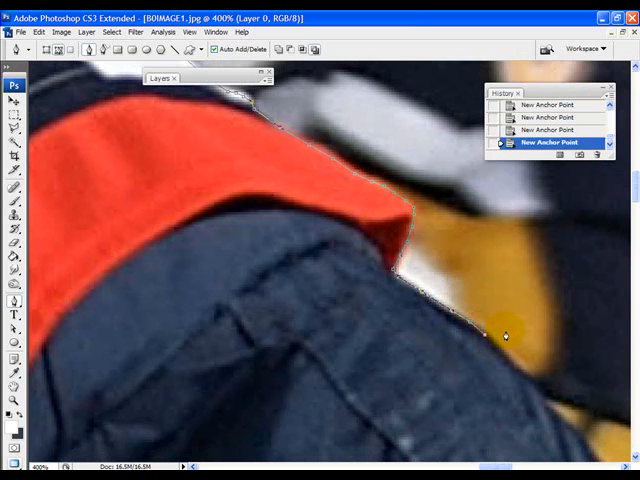
Nudge the last anchor and add two more points down the navy jersey edge
left_click_drag(505, 337, 494, 348)
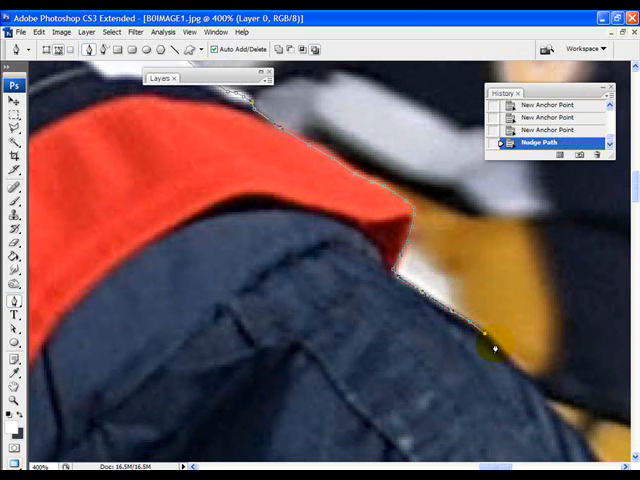
left_click(516, 373)
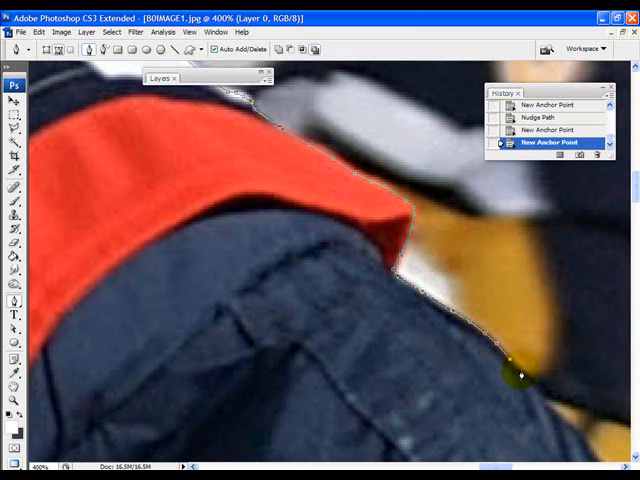
left_click(536, 395)
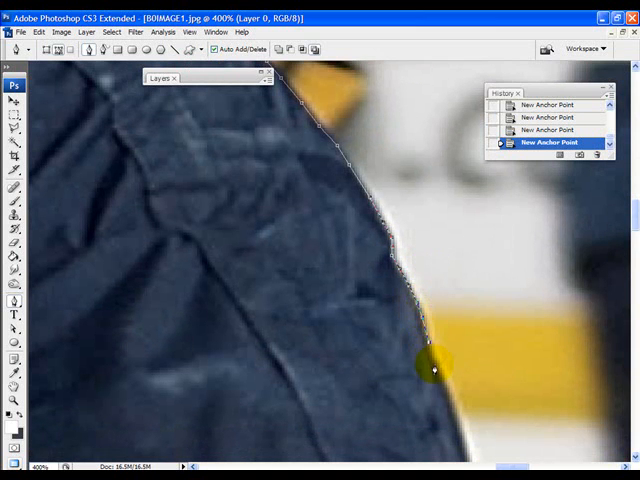
Add and shape anchor points down the dark pants edge toward the red stripe
left_click(456, 418)
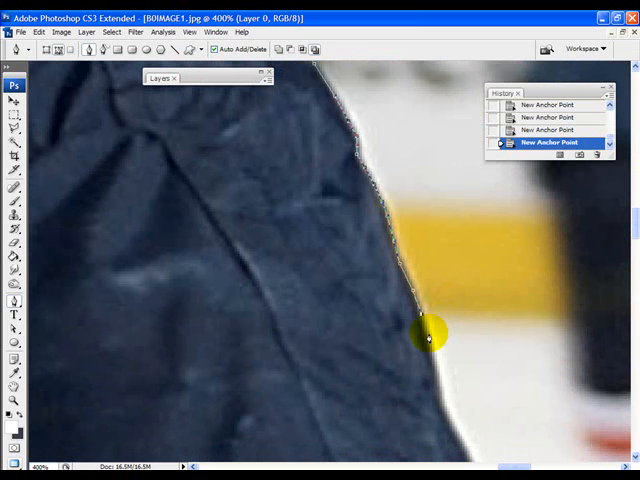
left_click_drag(425, 330, 425, 335)
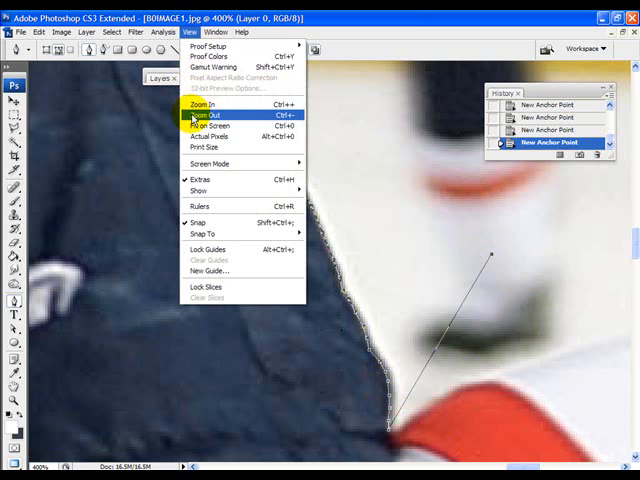
Zoom out with View > Zoom Out to see the whole photo
left_click(204, 118)
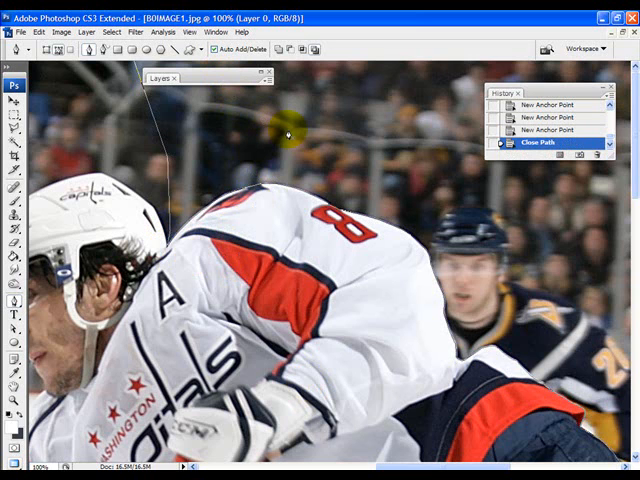
Make a selection from the closed path with a 0.2 px feather radius
right_click(286, 133)
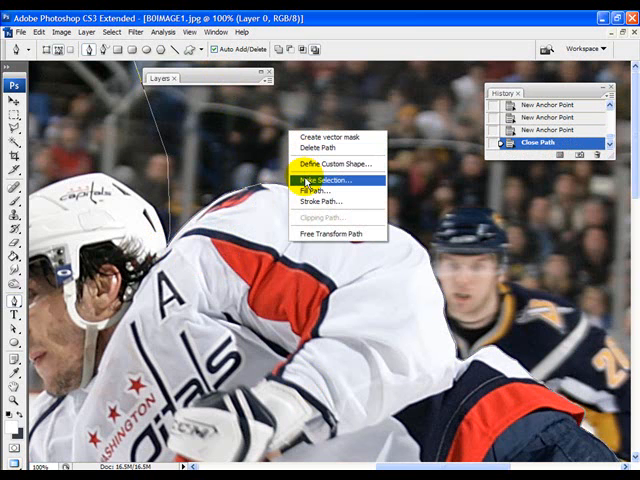
left_click(322, 181)
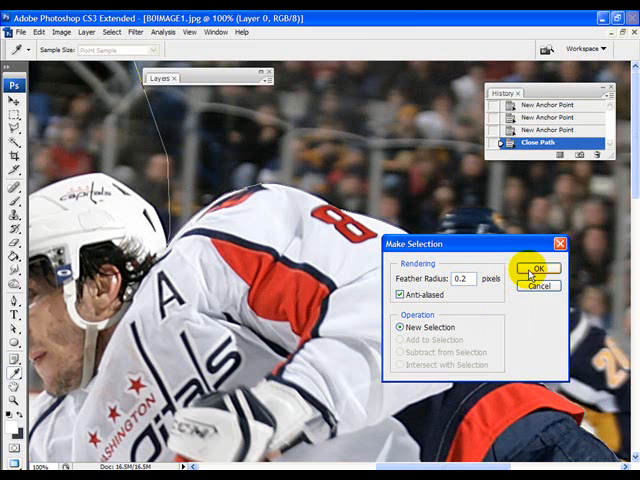
left_click(540, 268)
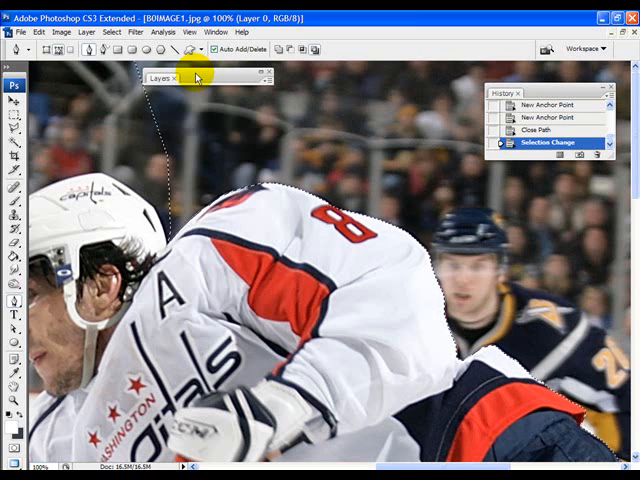
Delete the arena background around the player and view at Actual Pixels
key("Delete")
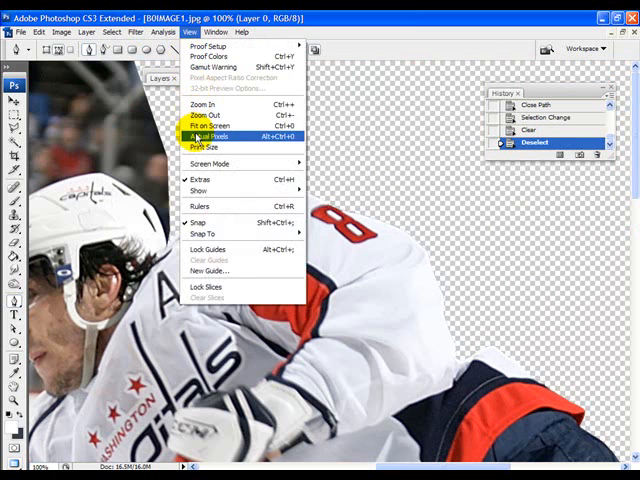
left_click(215, 136)
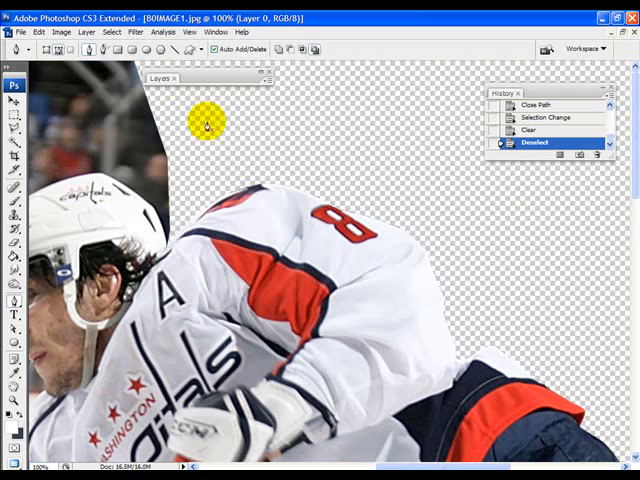
left_click(207, 31)
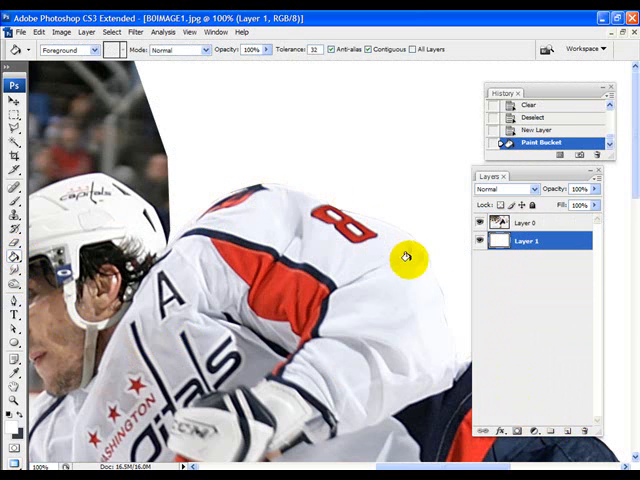
mouse_move(226, 213)
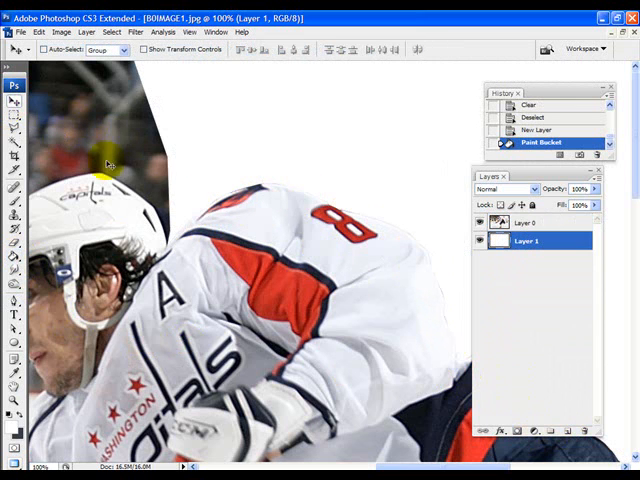
mouse_move(451, 349)
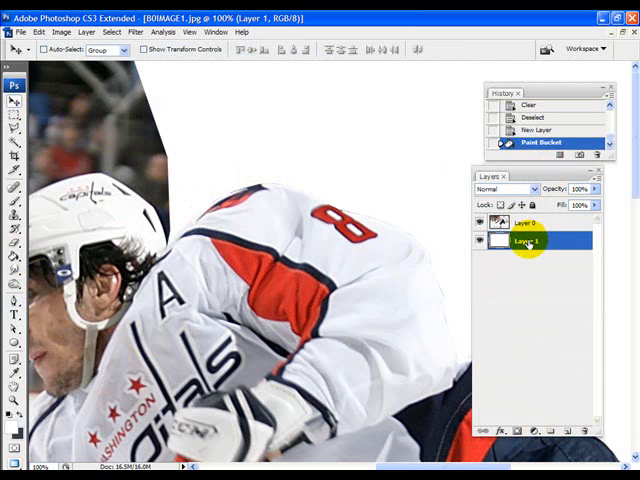
Make Layer 0, holding the cut-out player, the active layer
left_click(528, 224)
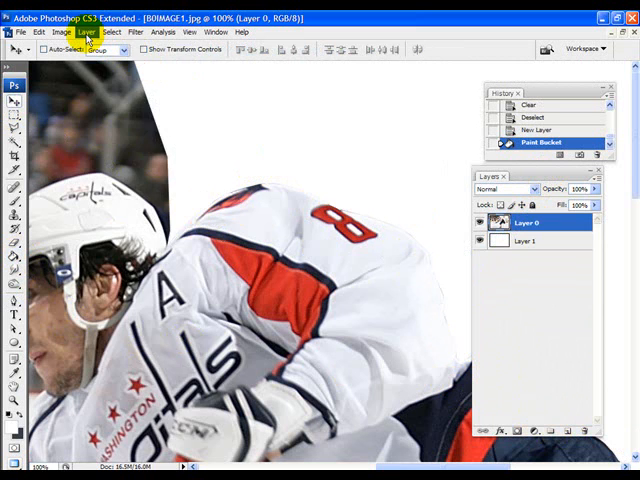
Apply Layer > Matting > Defringe at 1 pixel width to Layer 0
left_click(84, 33)
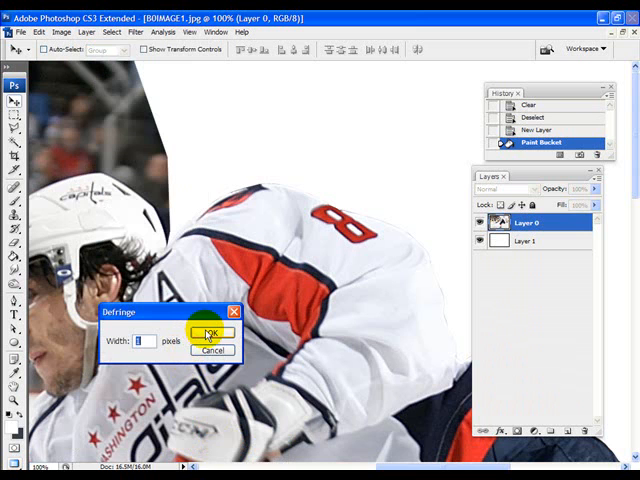
left_click(209, 333)
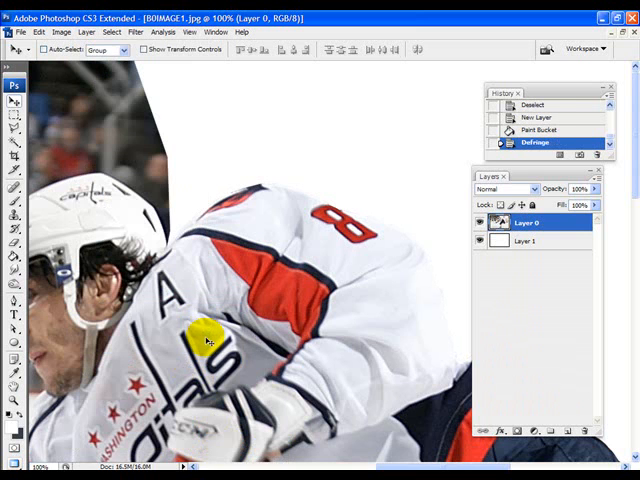